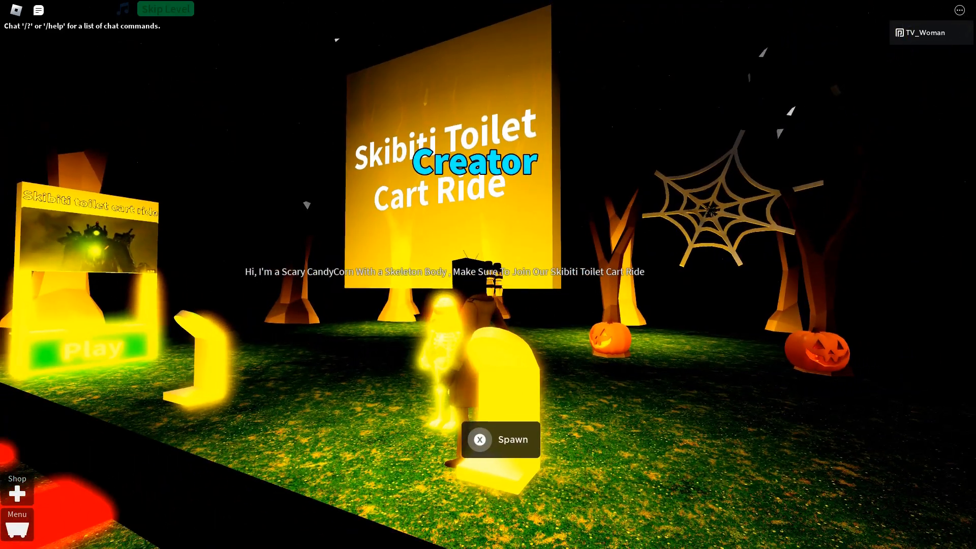
Walk from spawn onto the Level 1 teleport pad, declining a friend's race invite.
click(479, 439)
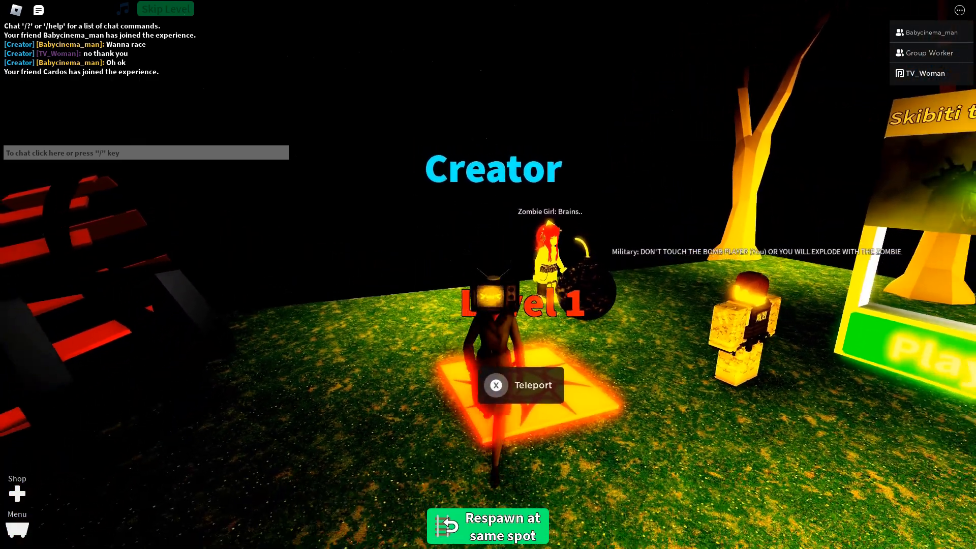
Walk to the cart spawn buttons by the red track and greet Cardos with 'hi'.
click(929, 58)
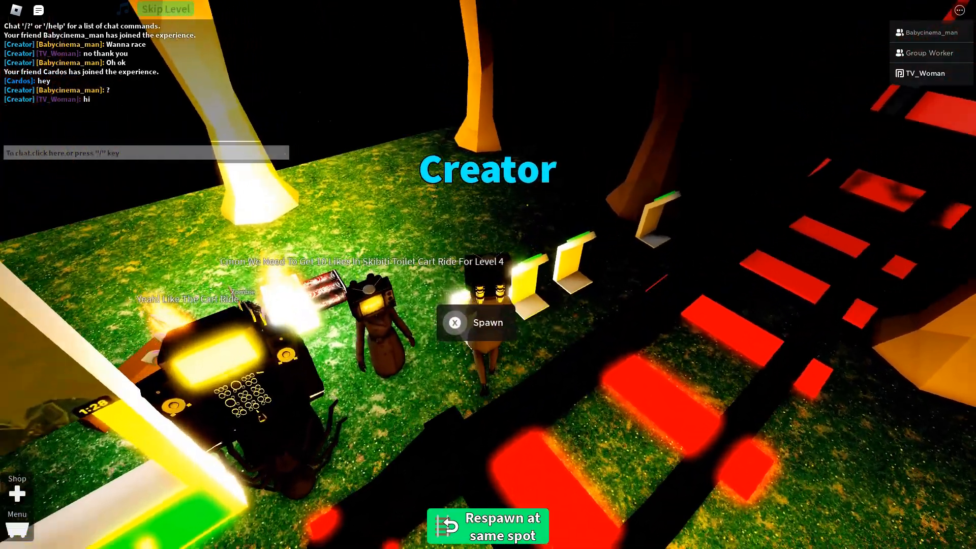
Spawn a cart and ride it down the dark red track away from the lobby.
click(487, 526)
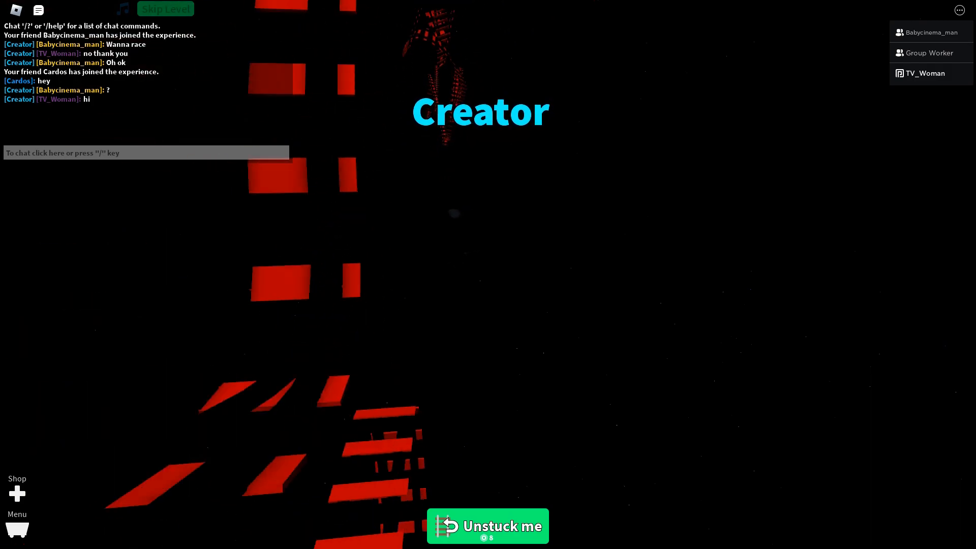
Return to the lobby and stand on the Level 1 teleport pad again.
click(487, 526)
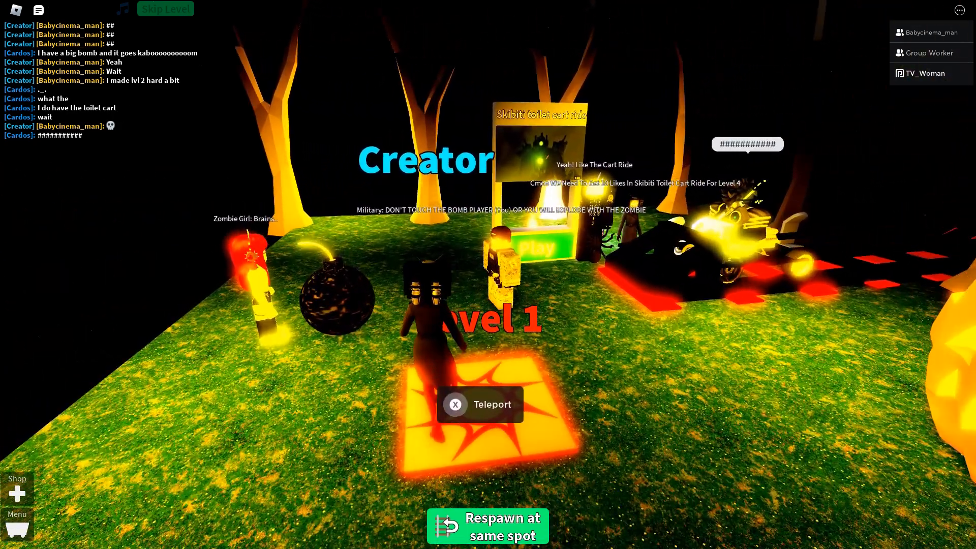
Bring up the teleport window listing Start, Level 1 and Level 2 spawns.
click(481, 404)
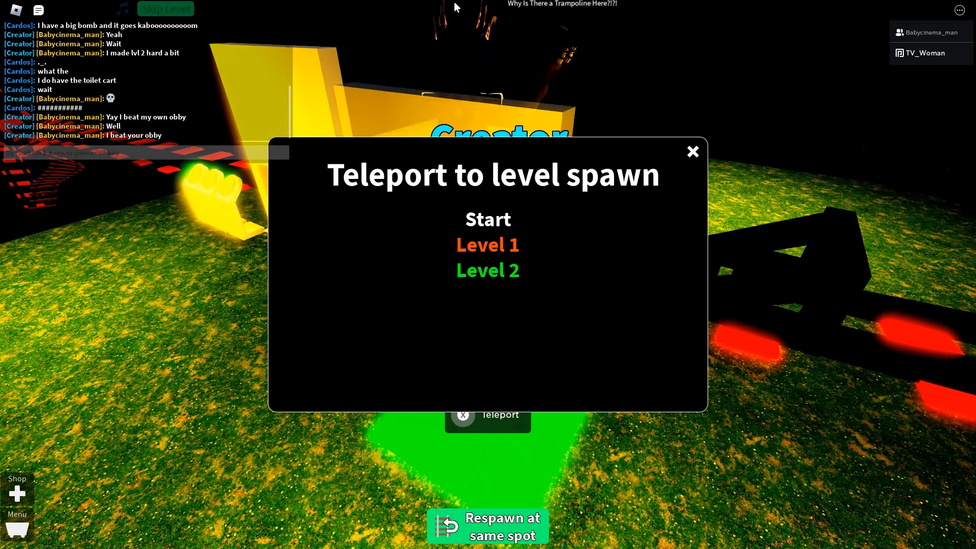
click(691, 151)
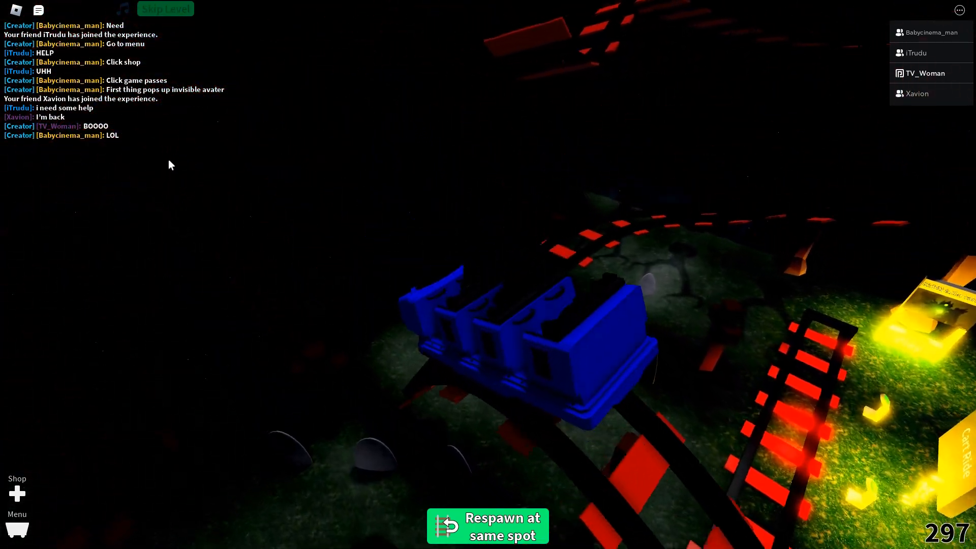
Ride the blue cart near the lobby and start asking 'did you like?' in chat.
text(did you)
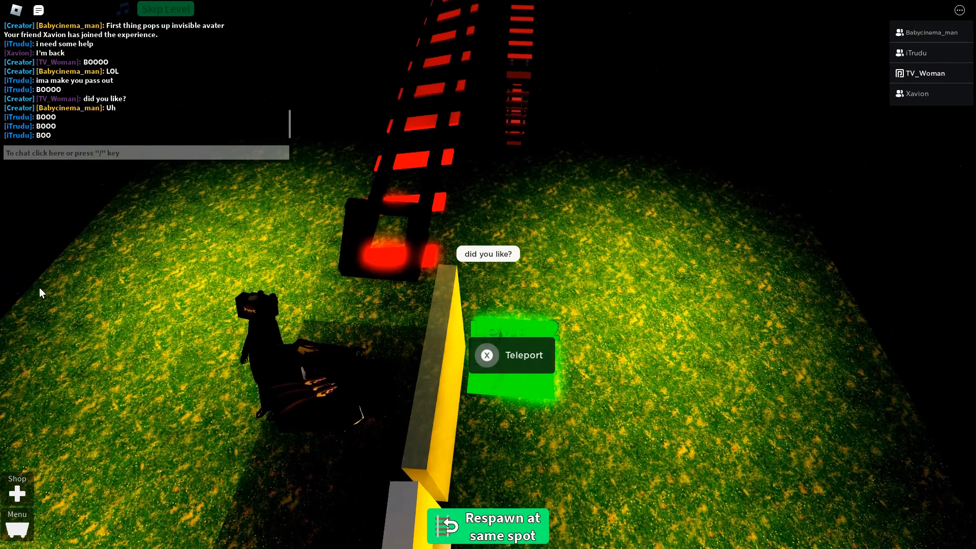
Board a dark cart on the red track, replying "i'm rec" and greeting Cardos with 'Hai'.
click(512, 354)
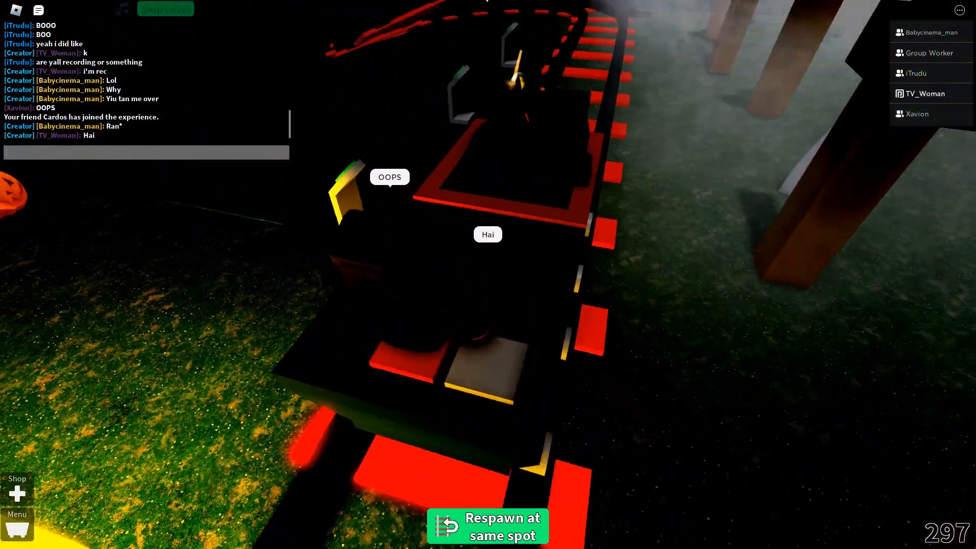
Chat 'Kawaii Invisibl', toggle the Invisible Avatar pass under Game Passes, and close the shop.
text(Kawaii Invisibl)
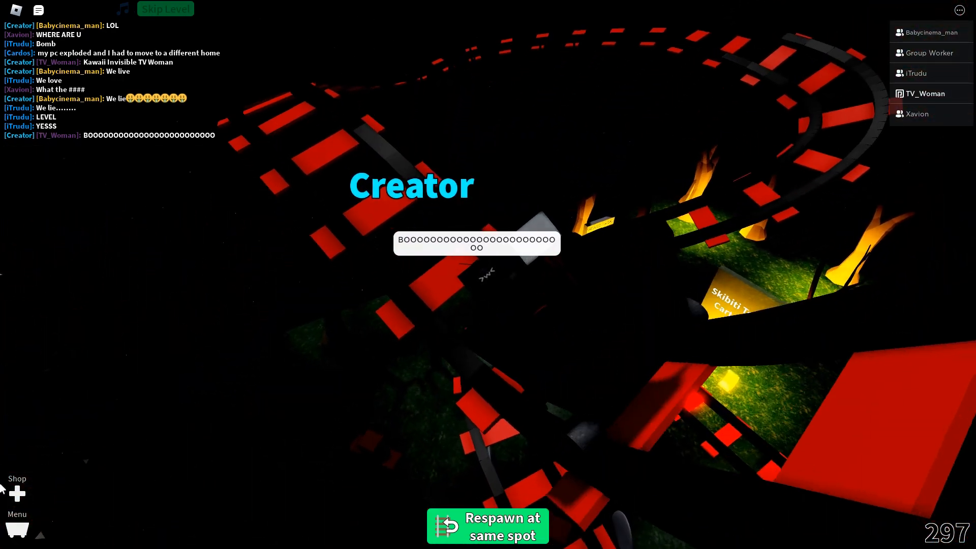
click(17, 492)
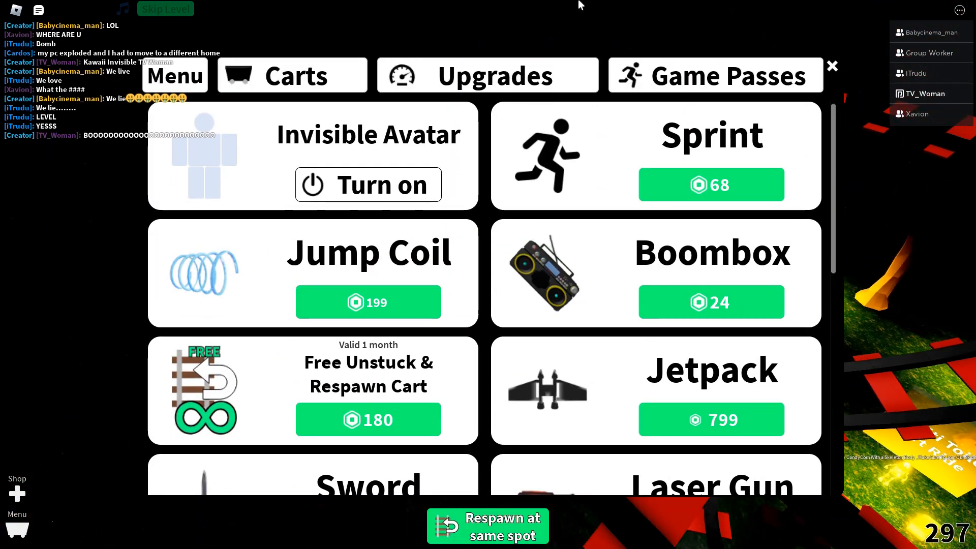
click(368, 185)
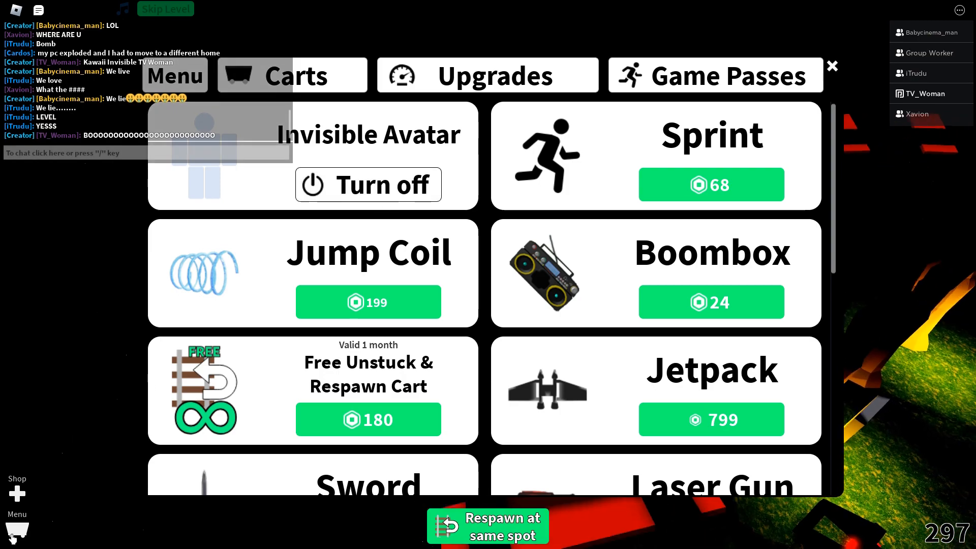
click(833, 67)
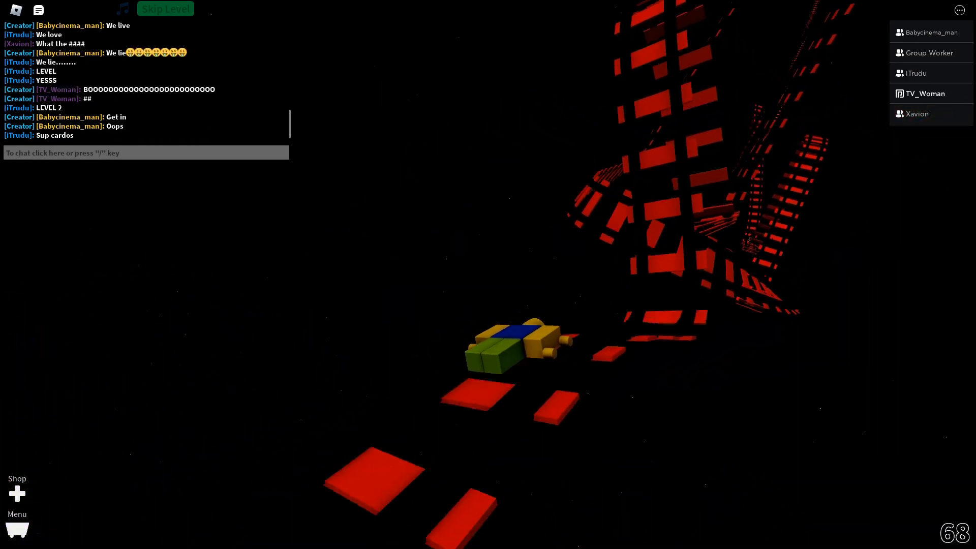